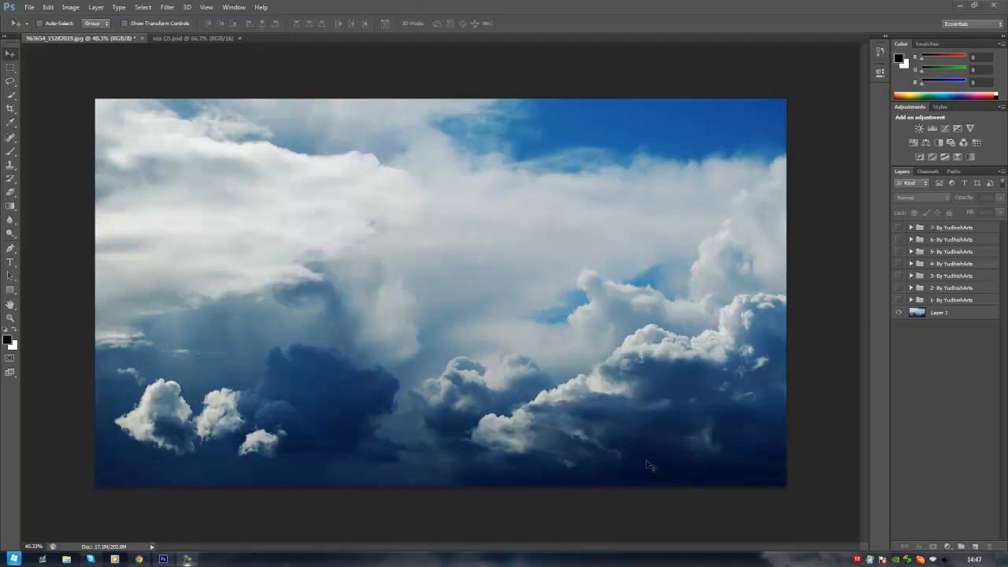
{"action": "mouse_move", "coordinate": [930, 221]}
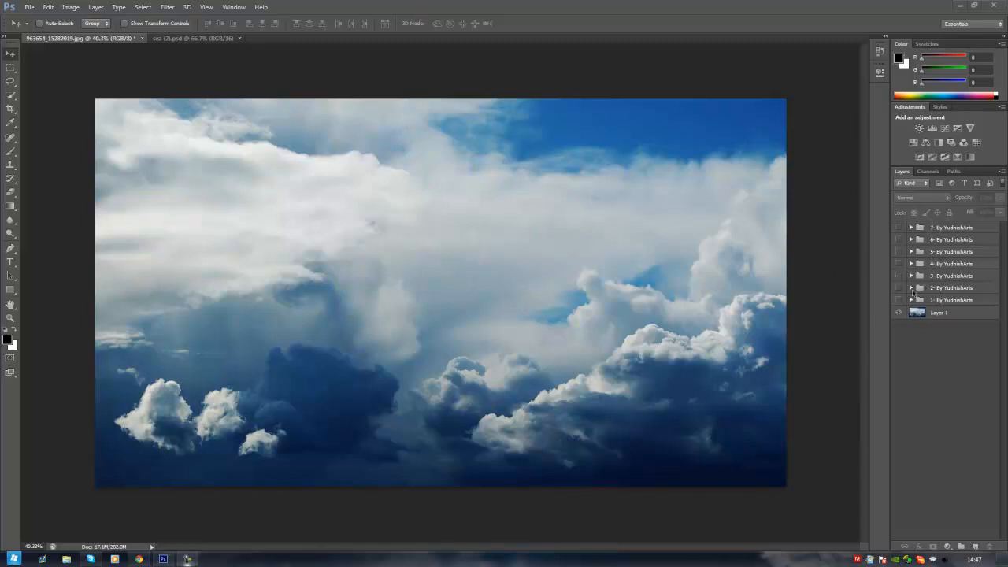
{"action": "mouse_move", "coordinate": [857, 265]}
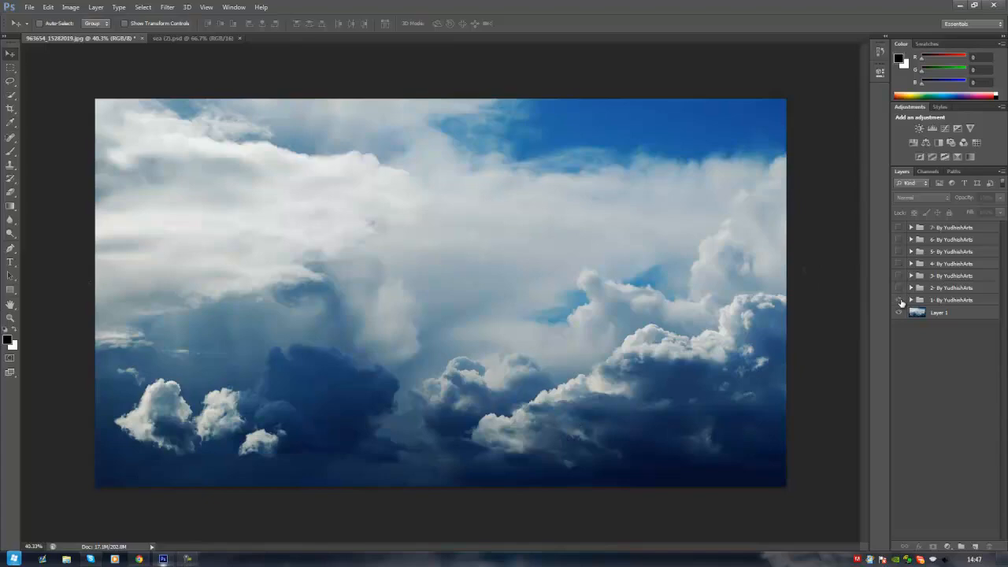
Preview several colour groups on the cloudy sky photo, then turn the seventh group off.
{"action": "left_click", "coordinate": [901, 299]}
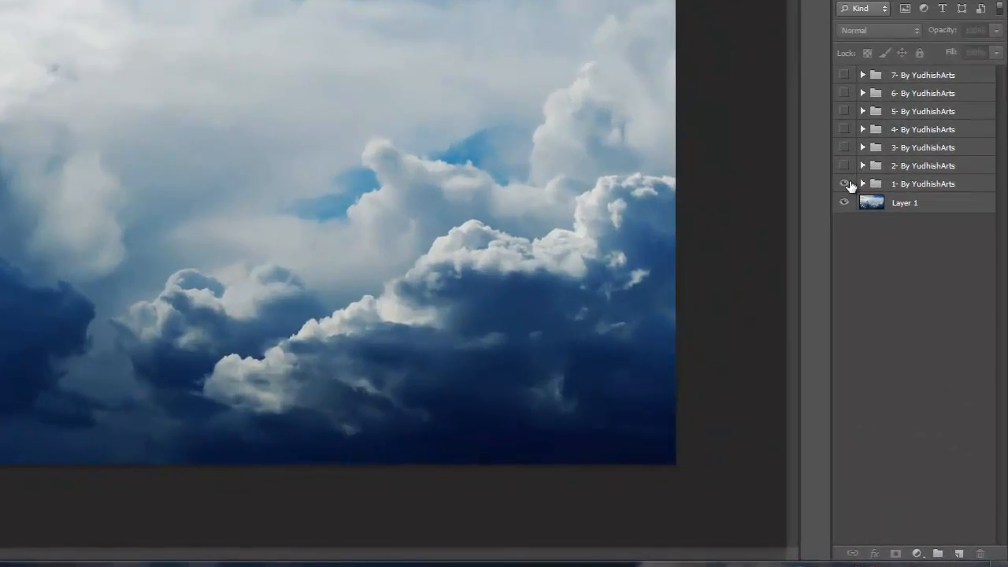
{"action": "left_click", "coordinate": [844, 183]}
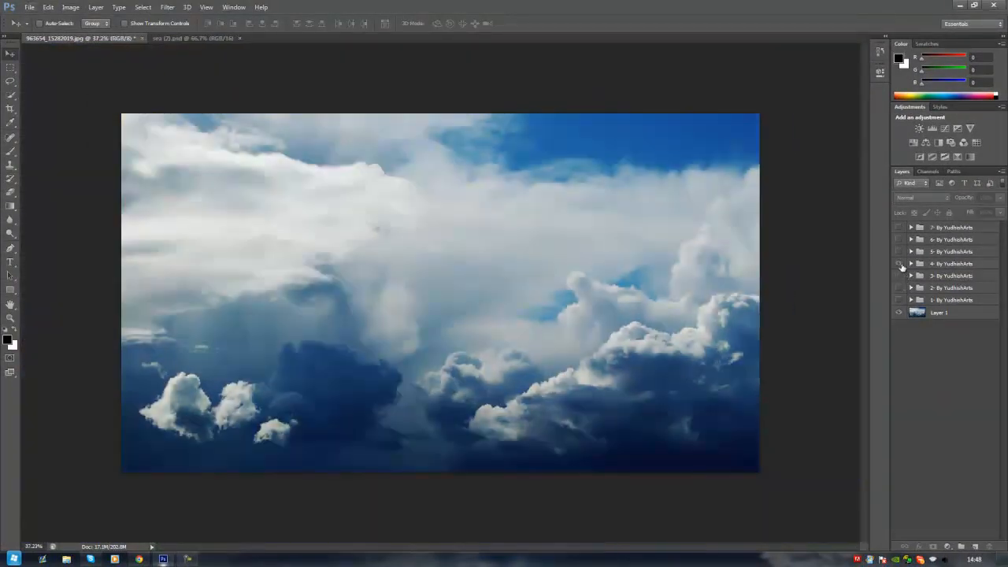
{"action": "left_click", "coordinate": [902, 265]}
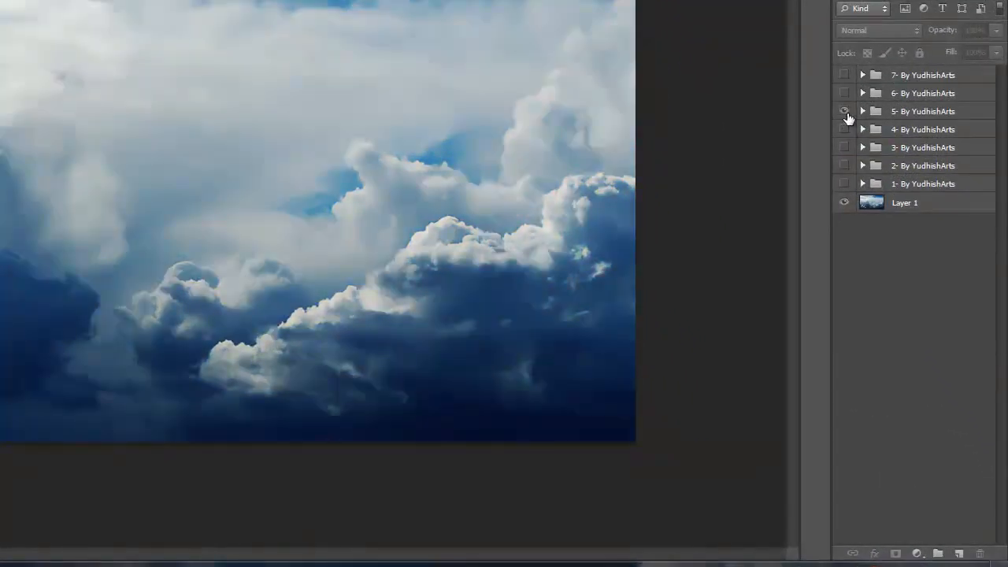
{"action": "left_click", "coordinate": [844, 110]}
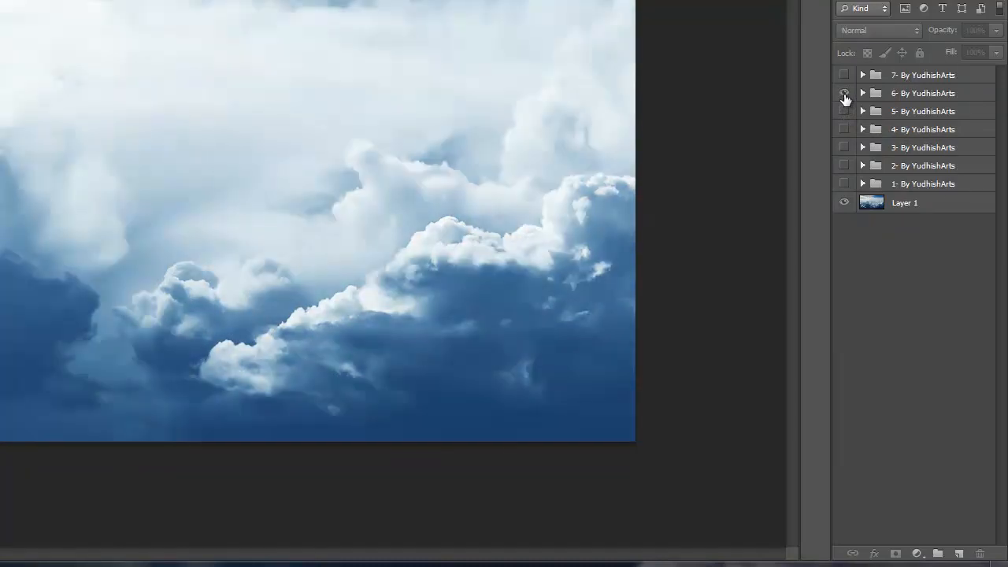
{"action": "mouse_move", "coordinate": [845, 93]}
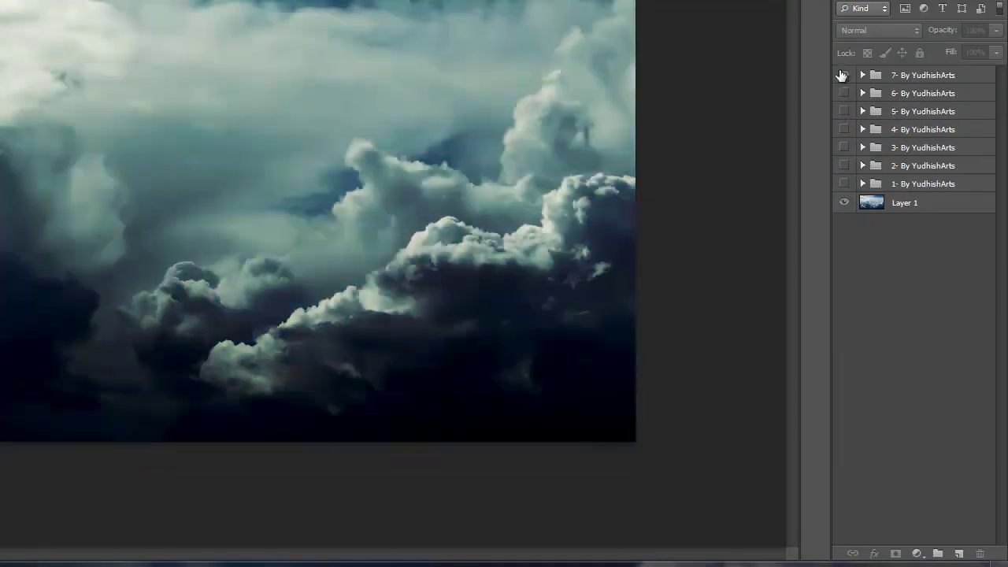
{"action": "left_click", "coordinate": [844, 74]}
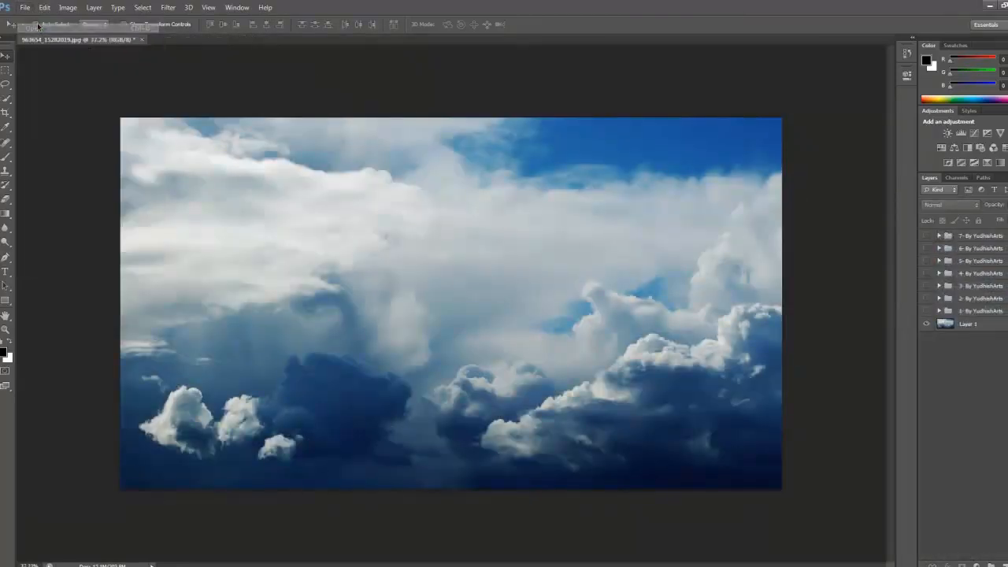
Open Big_Sky_Stock_by_vxdlight from the stock gallery's Clouds & Skys folder.
{"action": "left_click", "coordinate": [29, 6]}
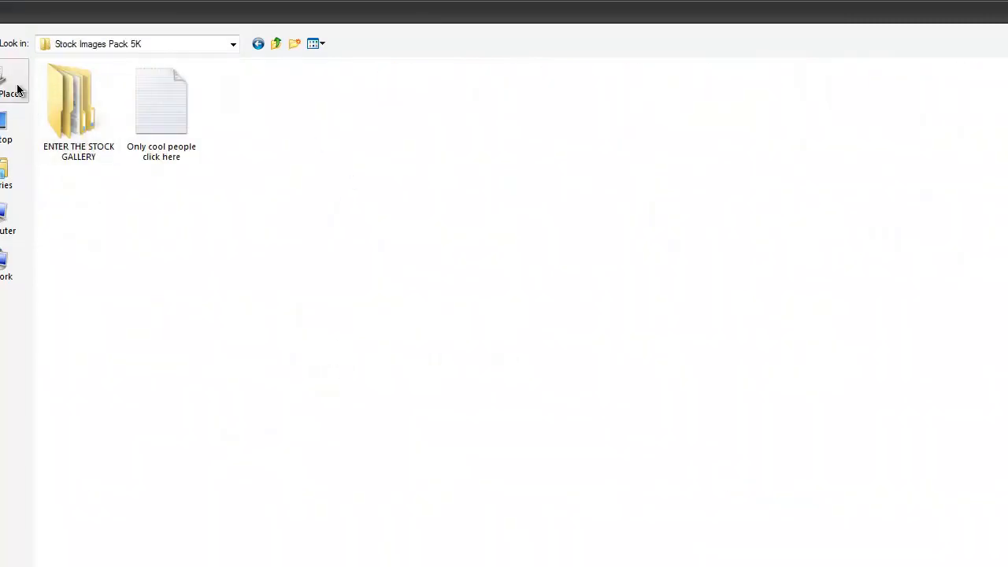
{"action": "double_click", "coordinate": [75, 102]}
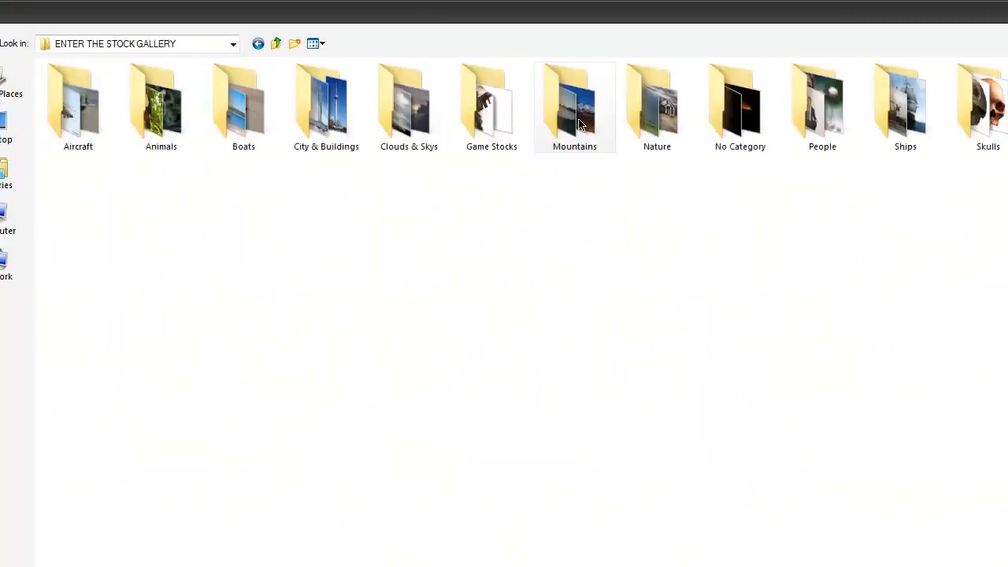
{"action": "double_click", "coordinate": [409, 102]}
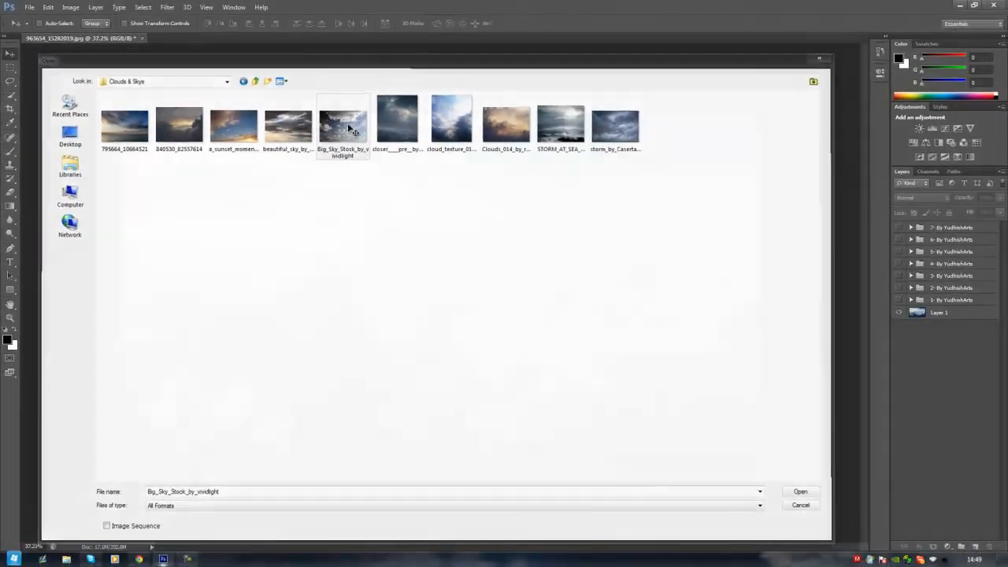
{"action": "left_click", "coordinate": [800, 491]}
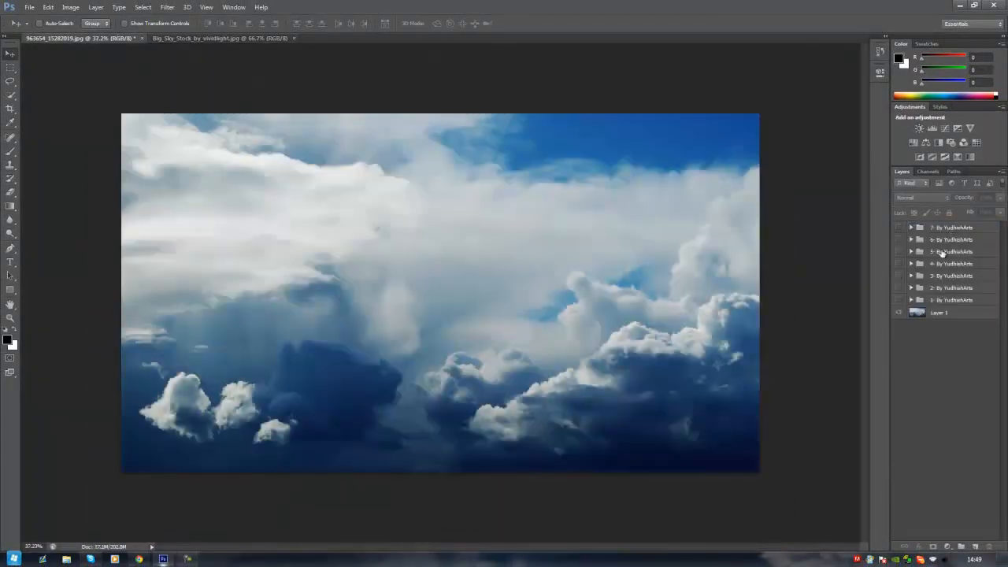
Carry colour group 3 onto the Big Sky photo, compare with it off, then close unsaved.
{"action": "left_click", "coordinate": [953, 252]}
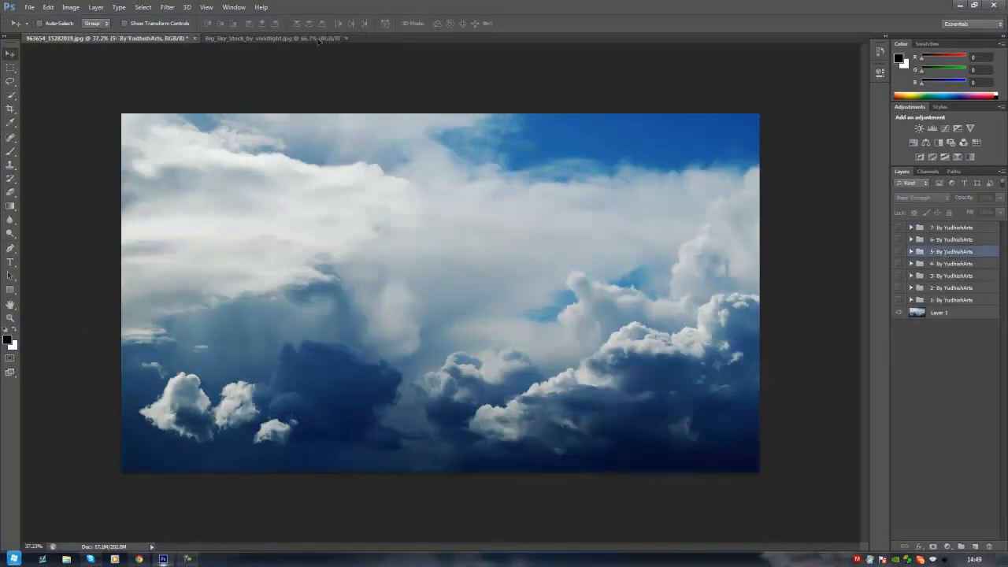
{"action": "left_click", "coordinate": [267, 38]}
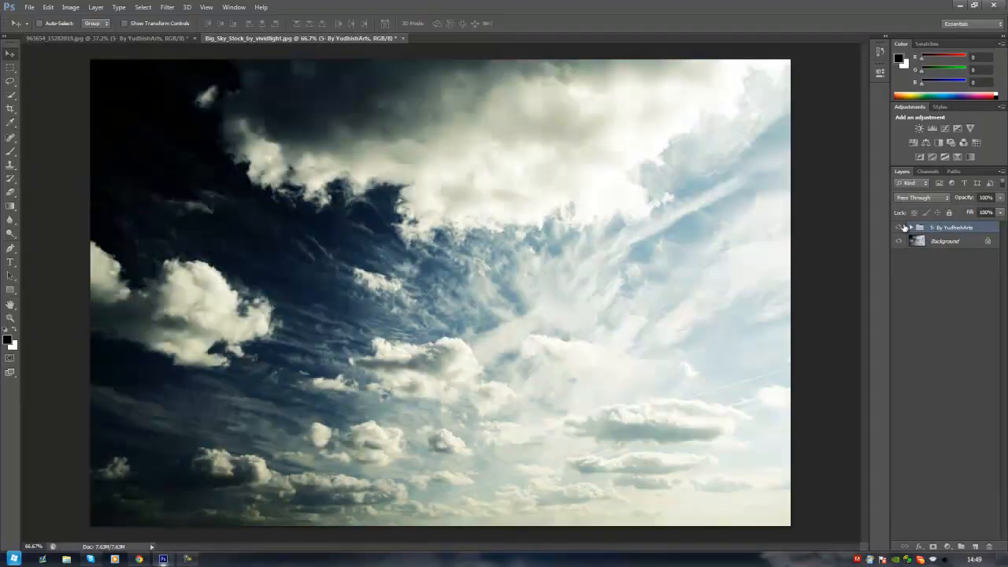
{"action": "mouse_move", "coordinate": [903, 227]}
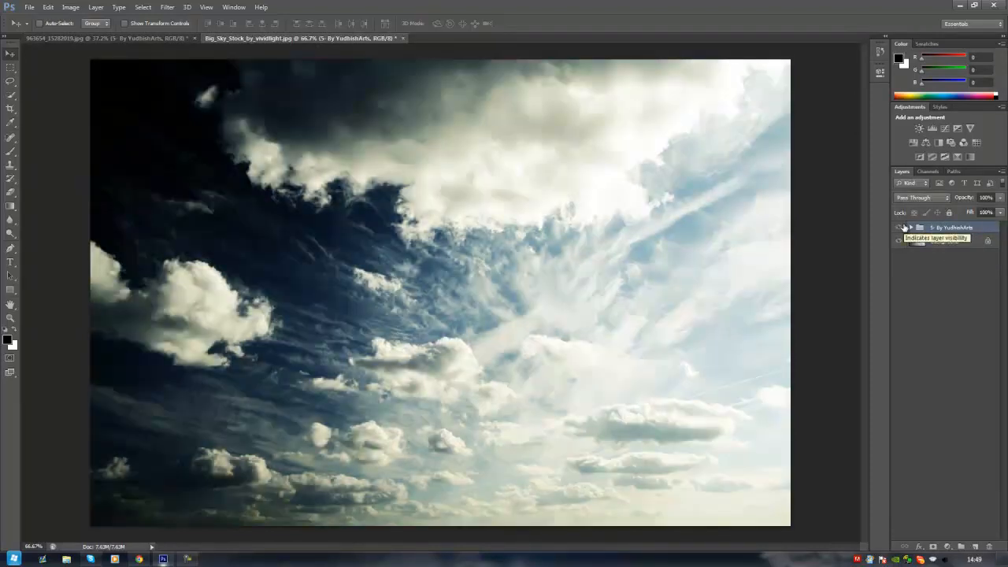
{"action": "left_click", "coordinate": [900, 227]}
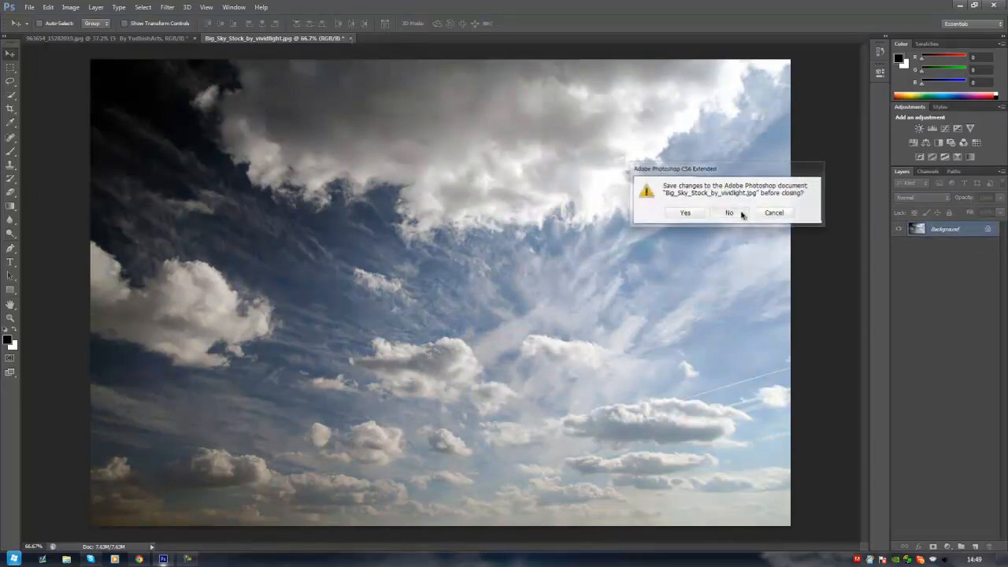
{"action": "left_click", "coordinate": [728, 213]}
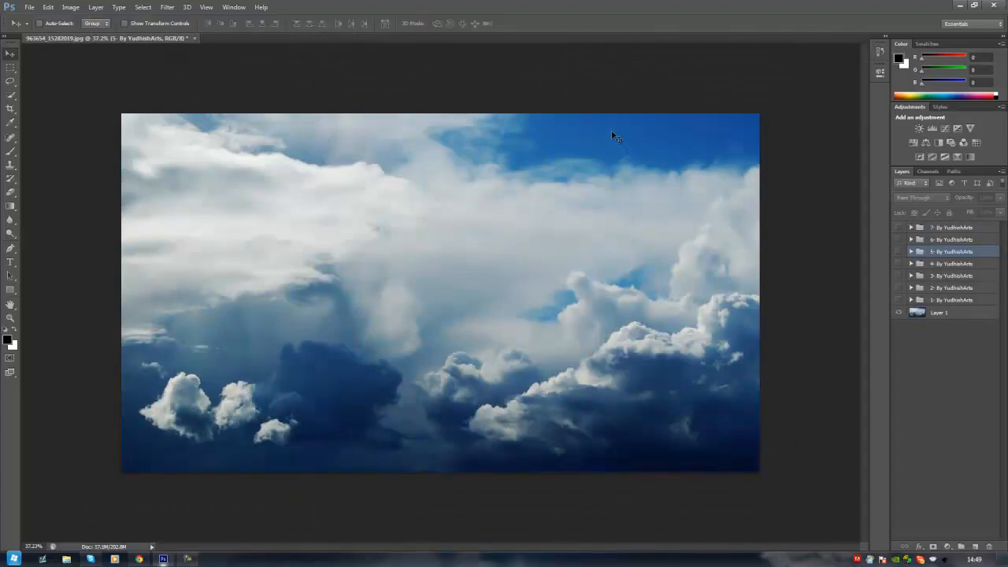
{"action": "mouse_move", "coordinate": [592, 120]}
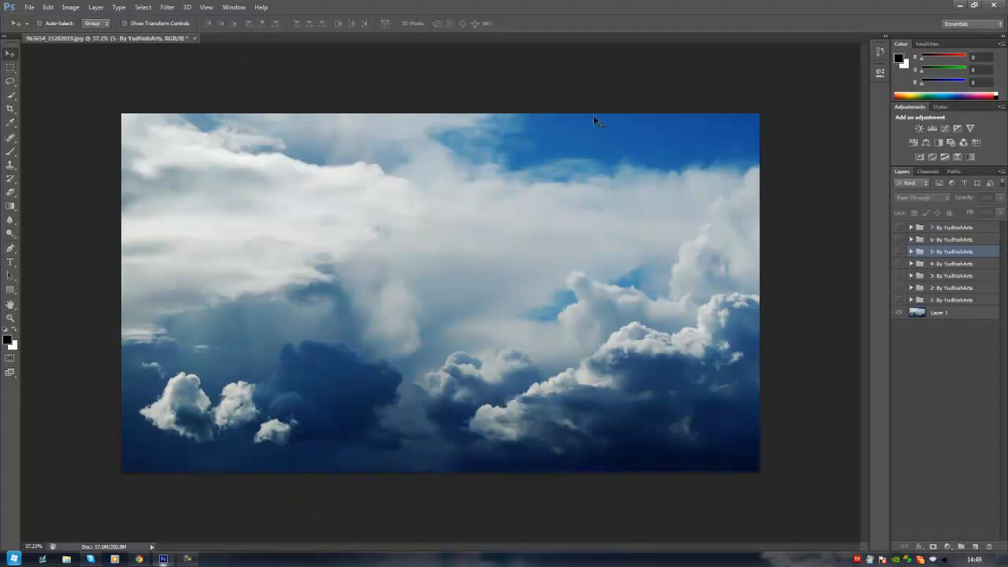
{"action": "mouse_move", "coordinate": [211, 37]}
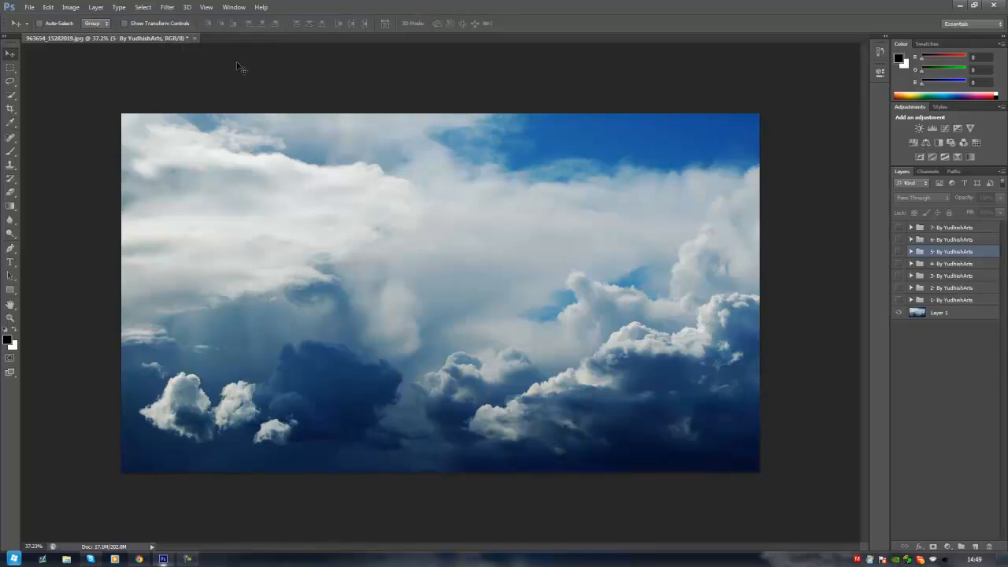
{"action": "mouse_move", "coordinate": [219, 60]}
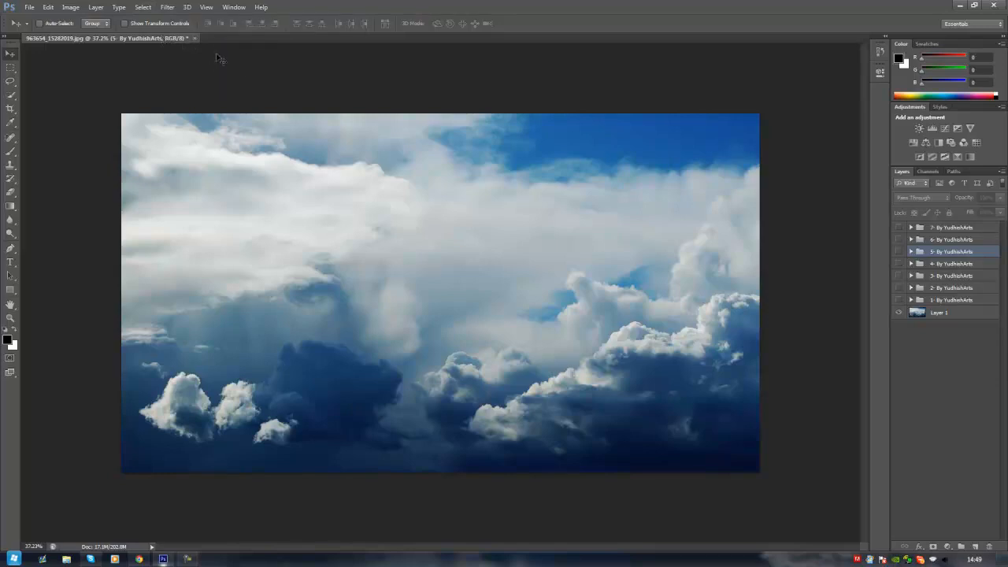
{"action": "mouse_move", "coordinate": [271, 306]}
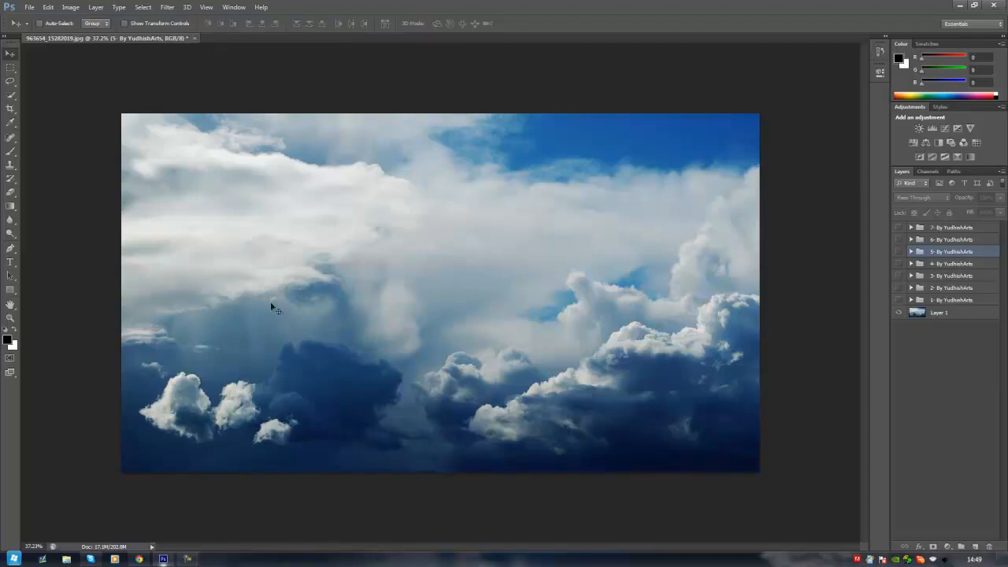
{"action": "mouse_move", "coordinate": [892, 6]}
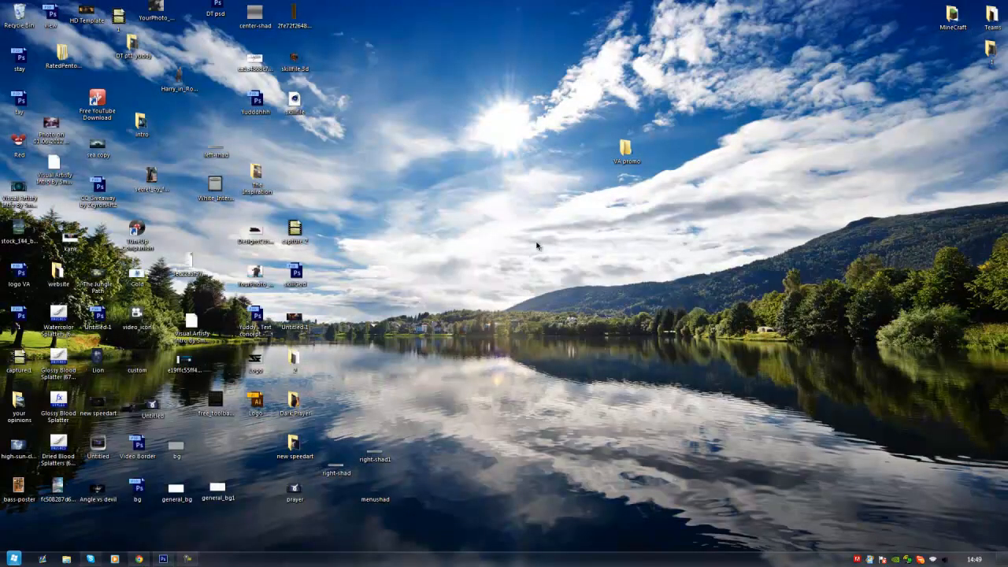
{"action": "mouse_move", "coordinate": [536, 239]}
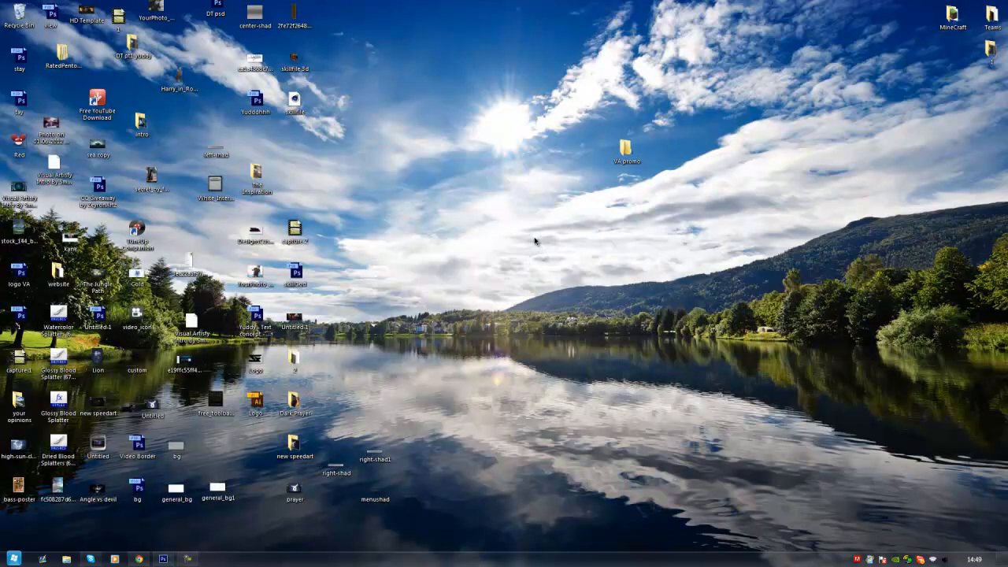